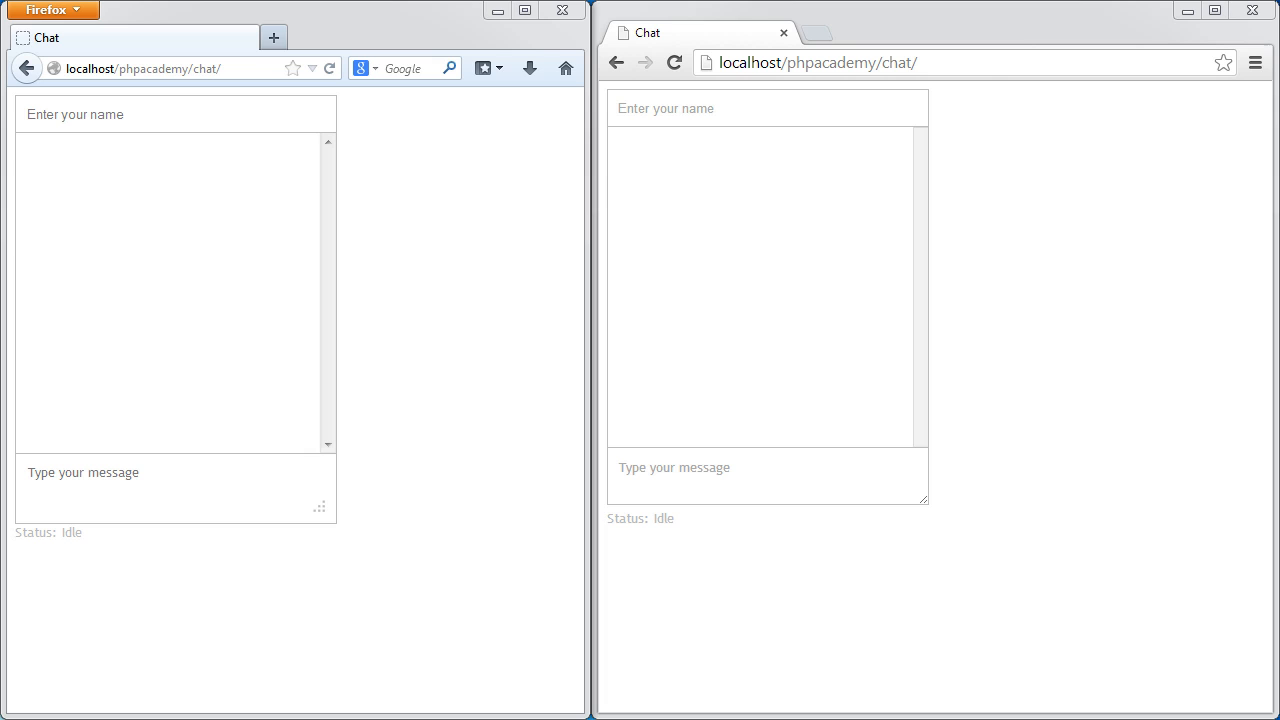
pyautogui.moveTo(38, 412)
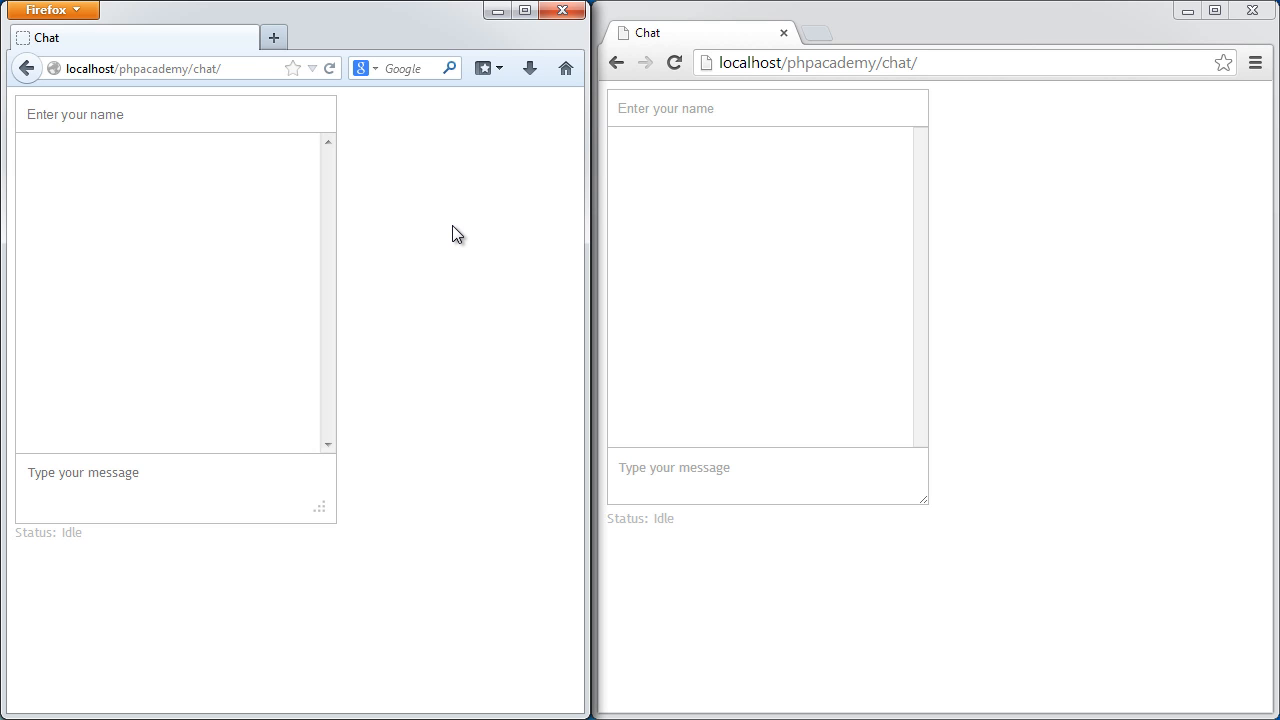
pyautogui.moveTo(716, 84)
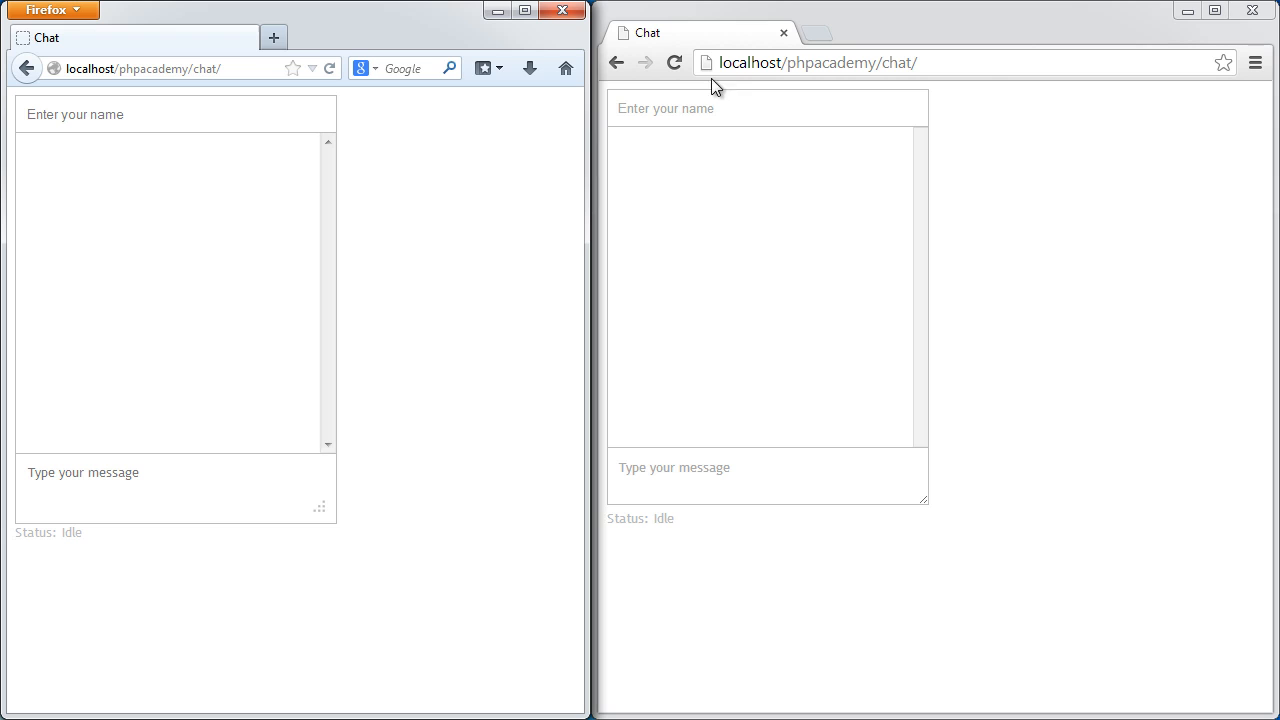
pyautogui.moveTo(808, 62)
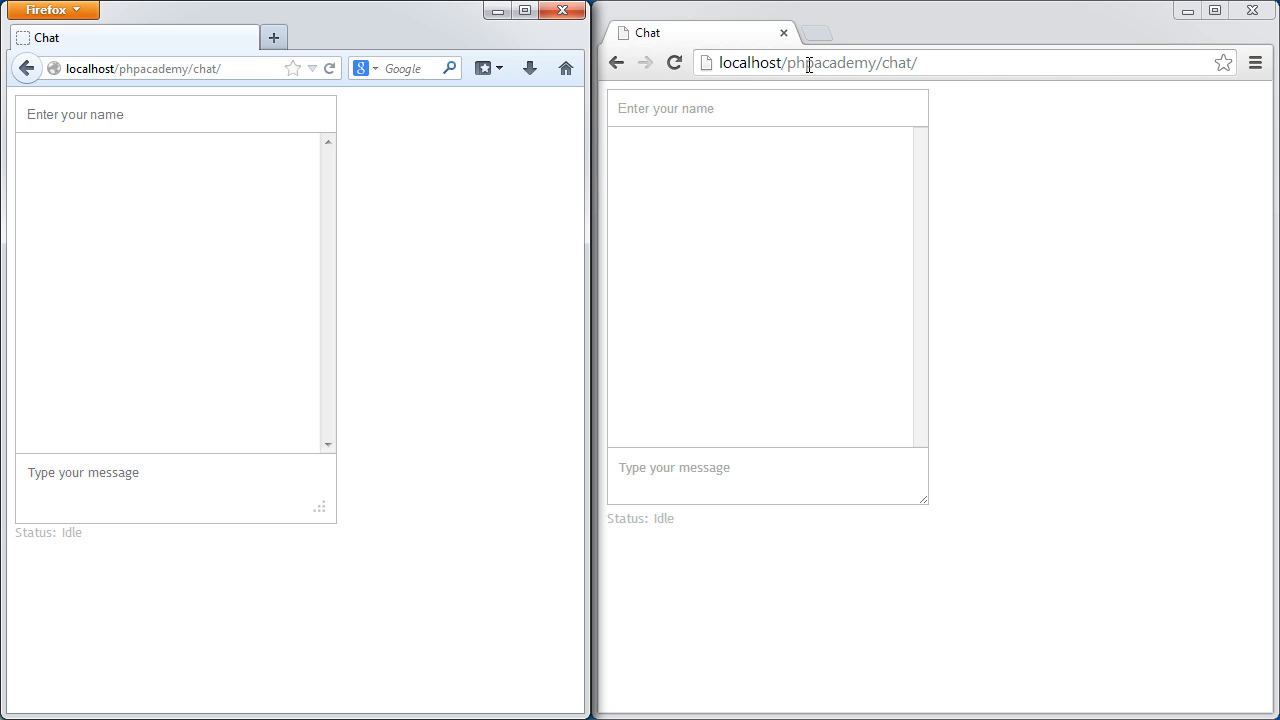
# Step: Run mongod in C:\mongodb\bin, then relaunch node server.js in the chat folder
pyautogui.click(810, 62)
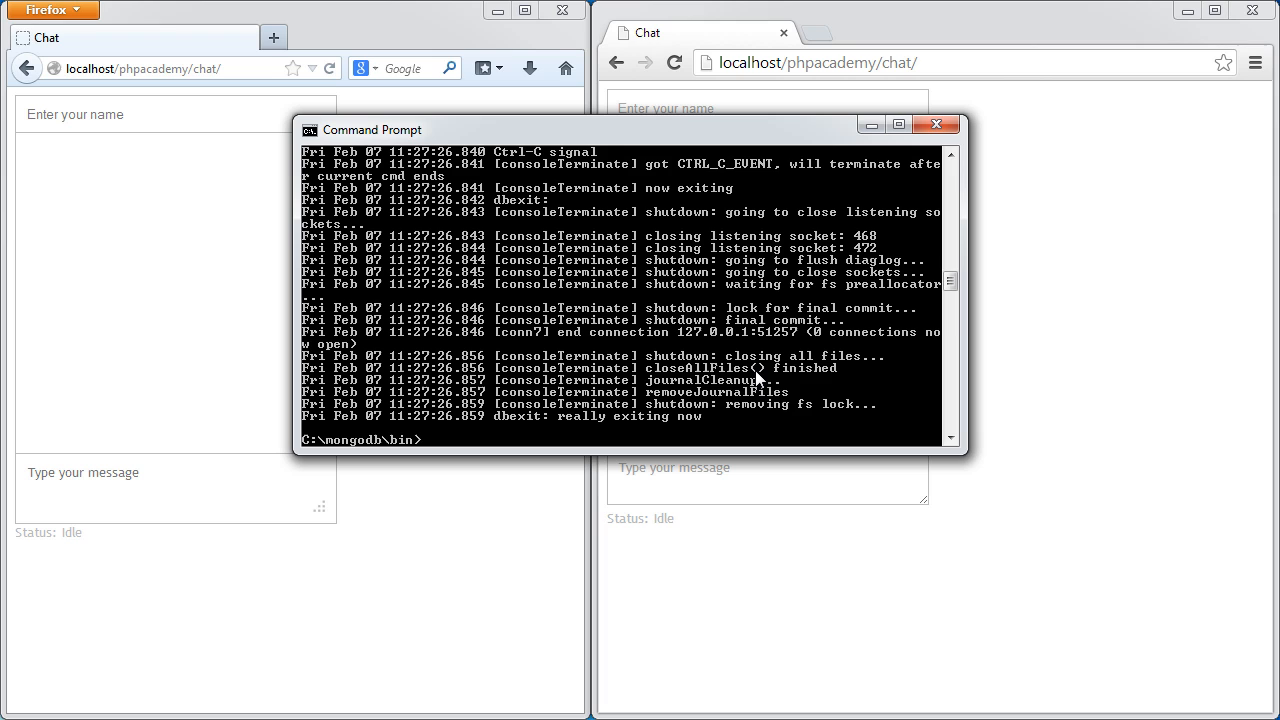
pyautogui.write('mongod')
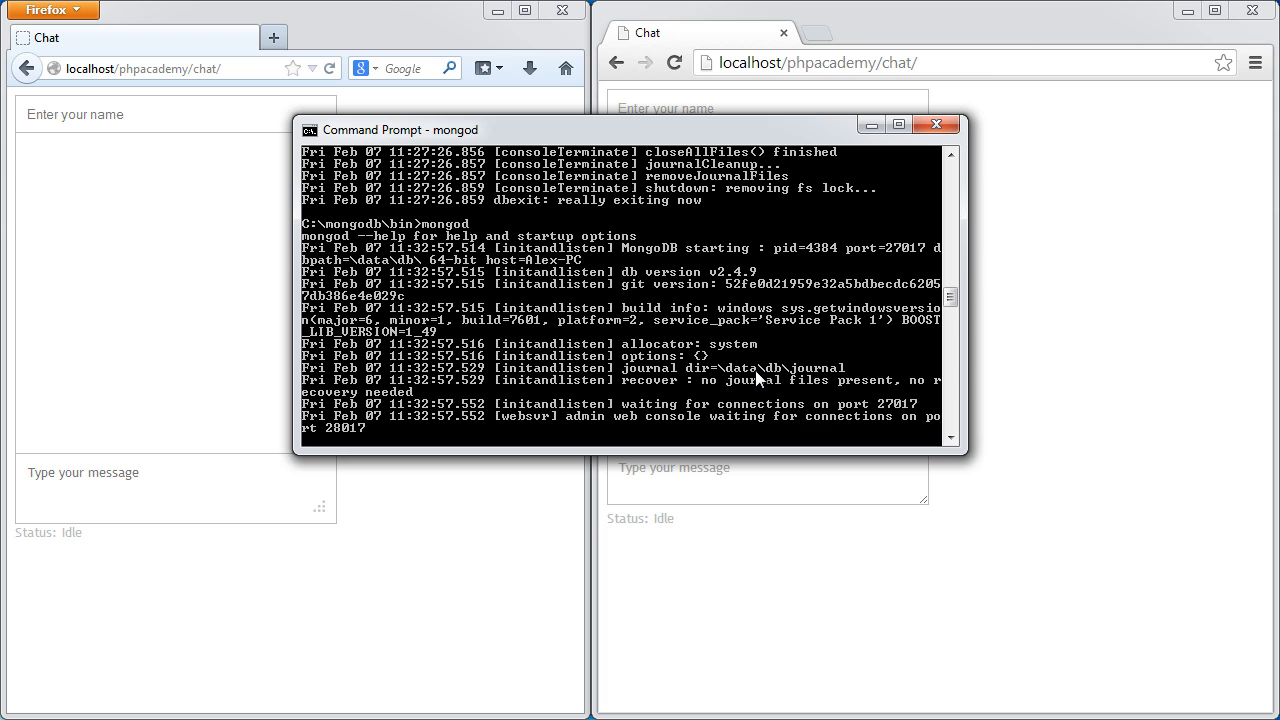
pyautogui.moveTo(738, 140)
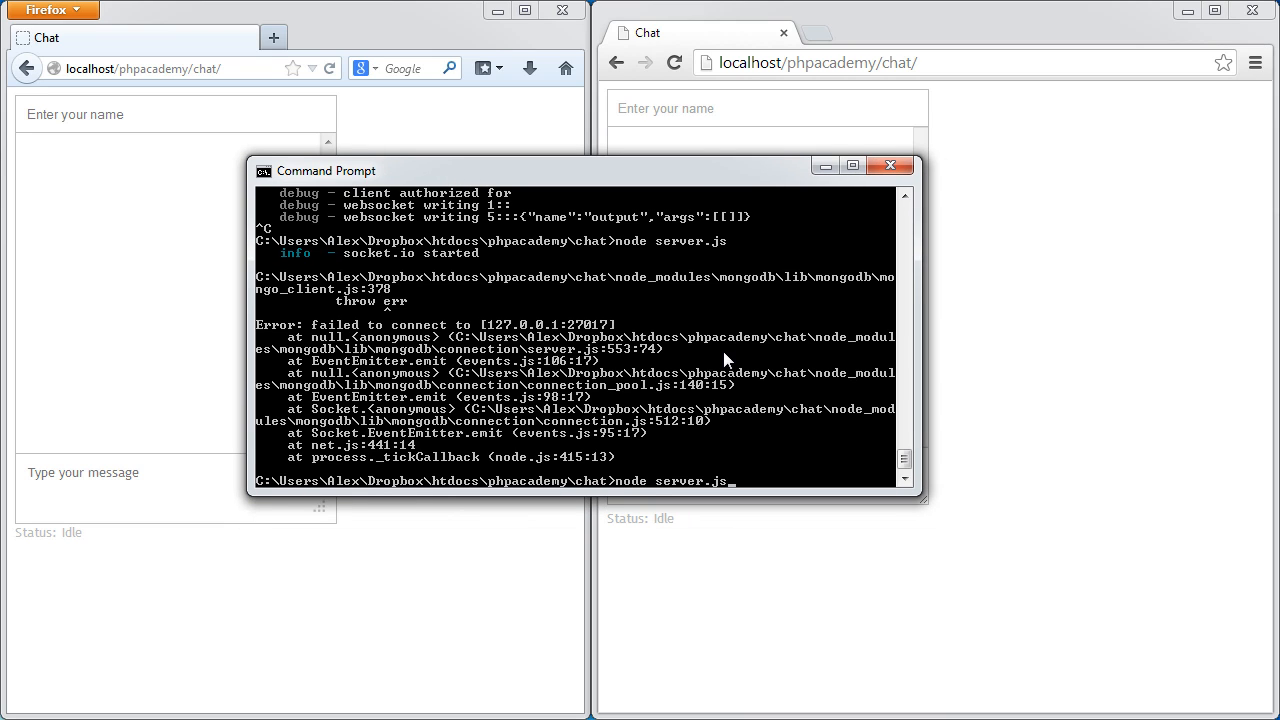
pyautogui.press('Return')
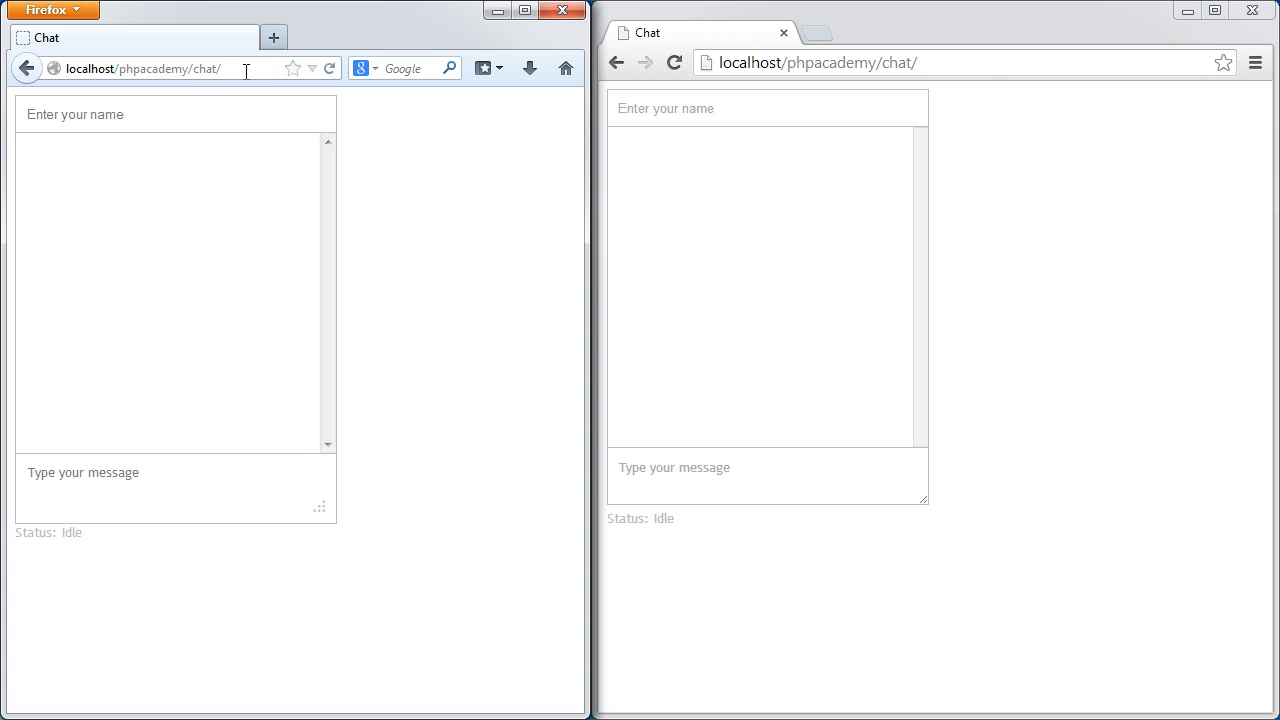
pyautogui.moveTo(680, 528)
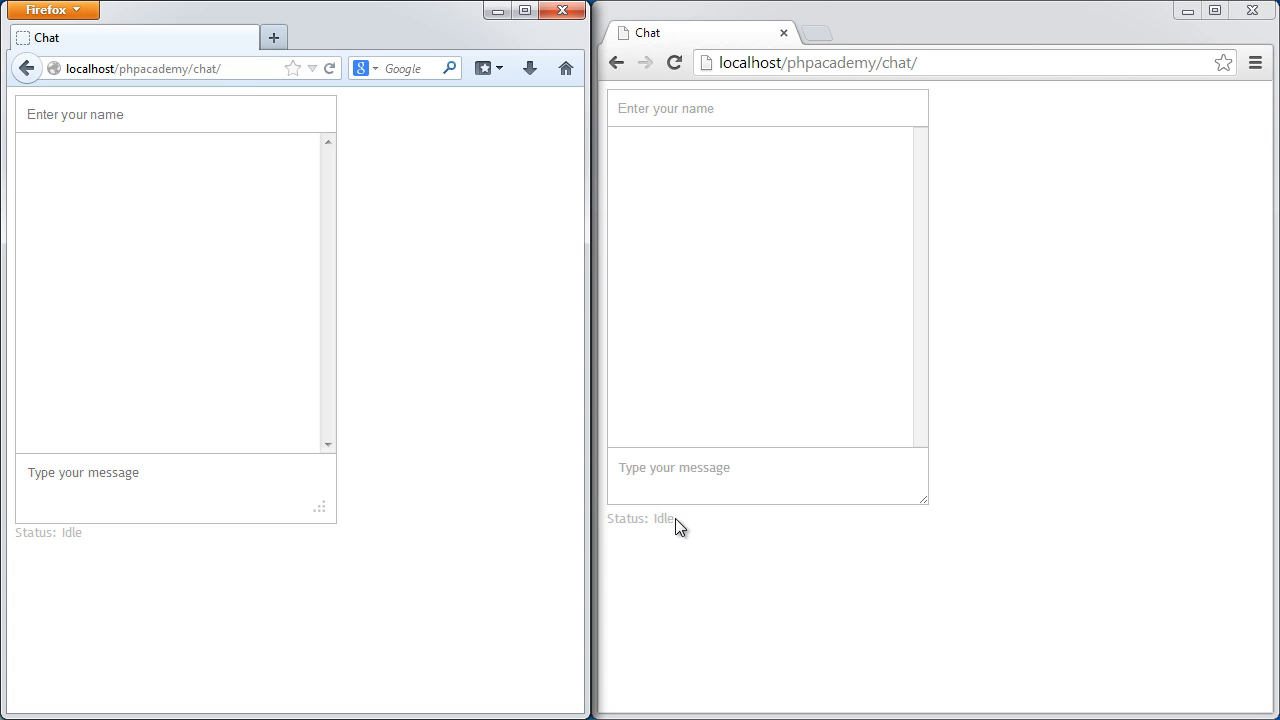
pyautogui.moveTo(680, 528)
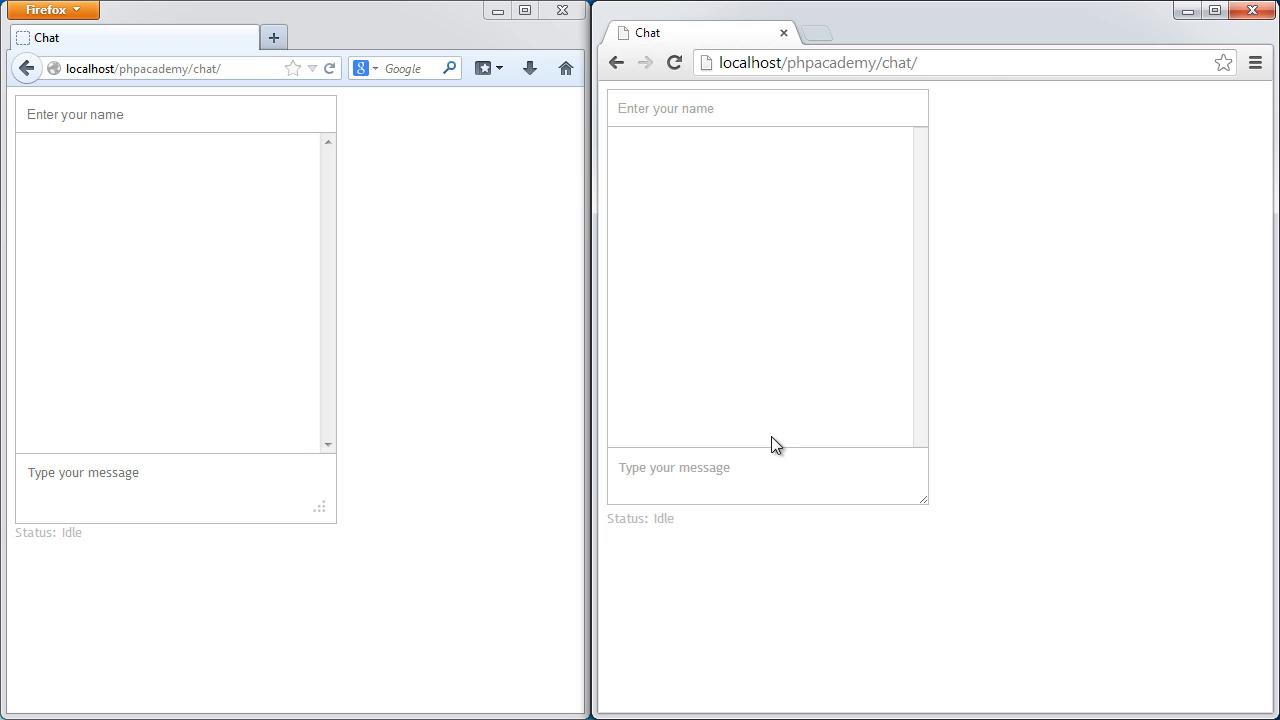
pyautogui.moveTo(854, 448)
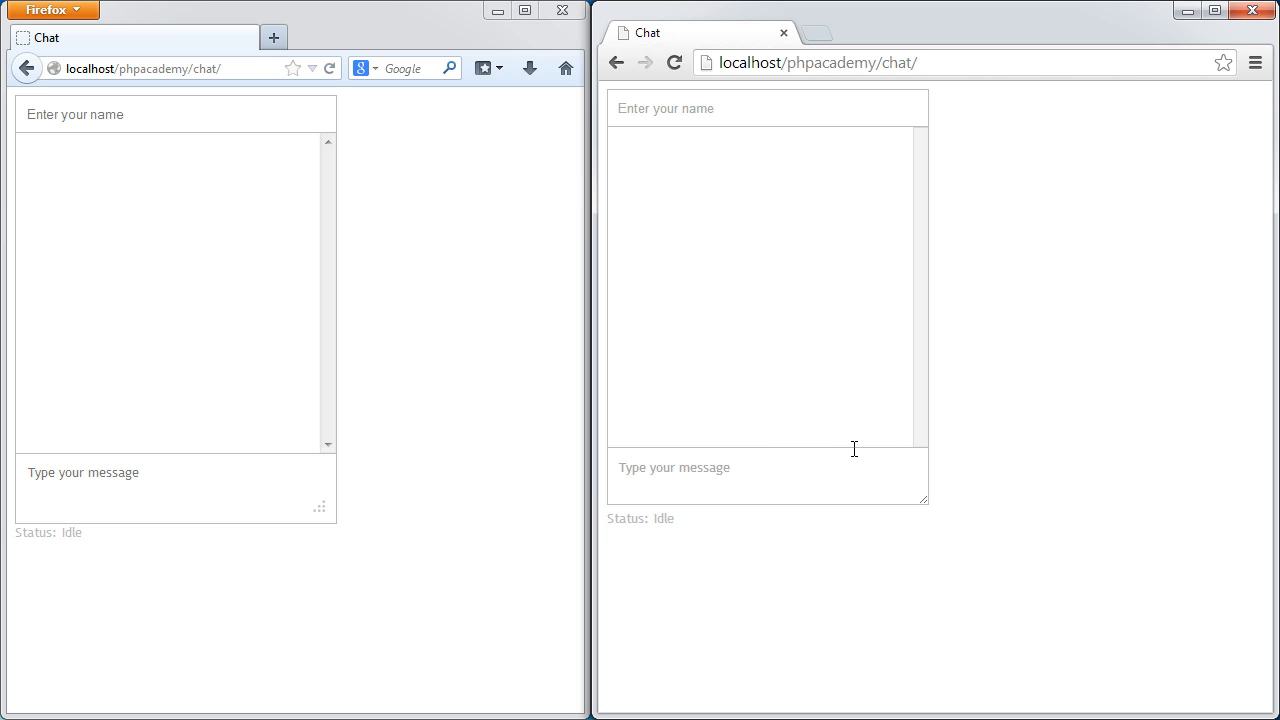
# Step: Name the chatters Alex and Billy and send Billy's 'Hello there!' so both windows show it
pyautogui.write('Alex')
pyautogui.click(176, 114)
pyautogui.write('Garret')
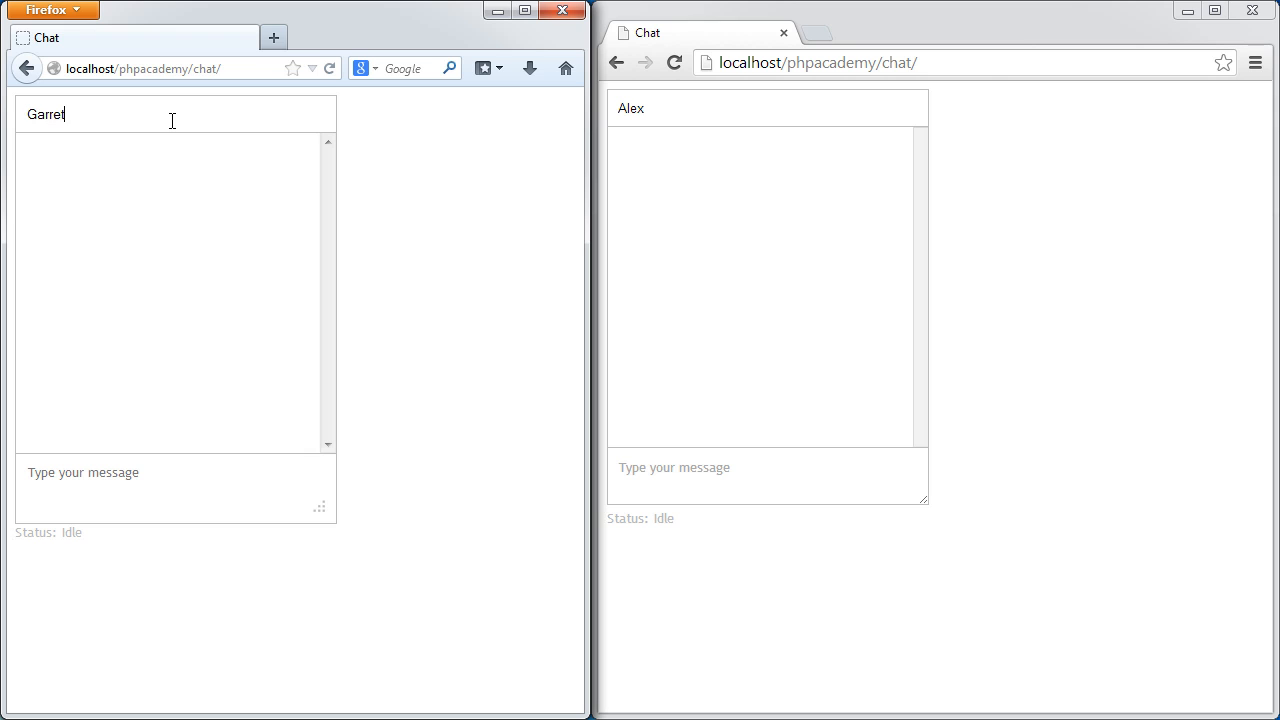
pyautogui.write('Billy')
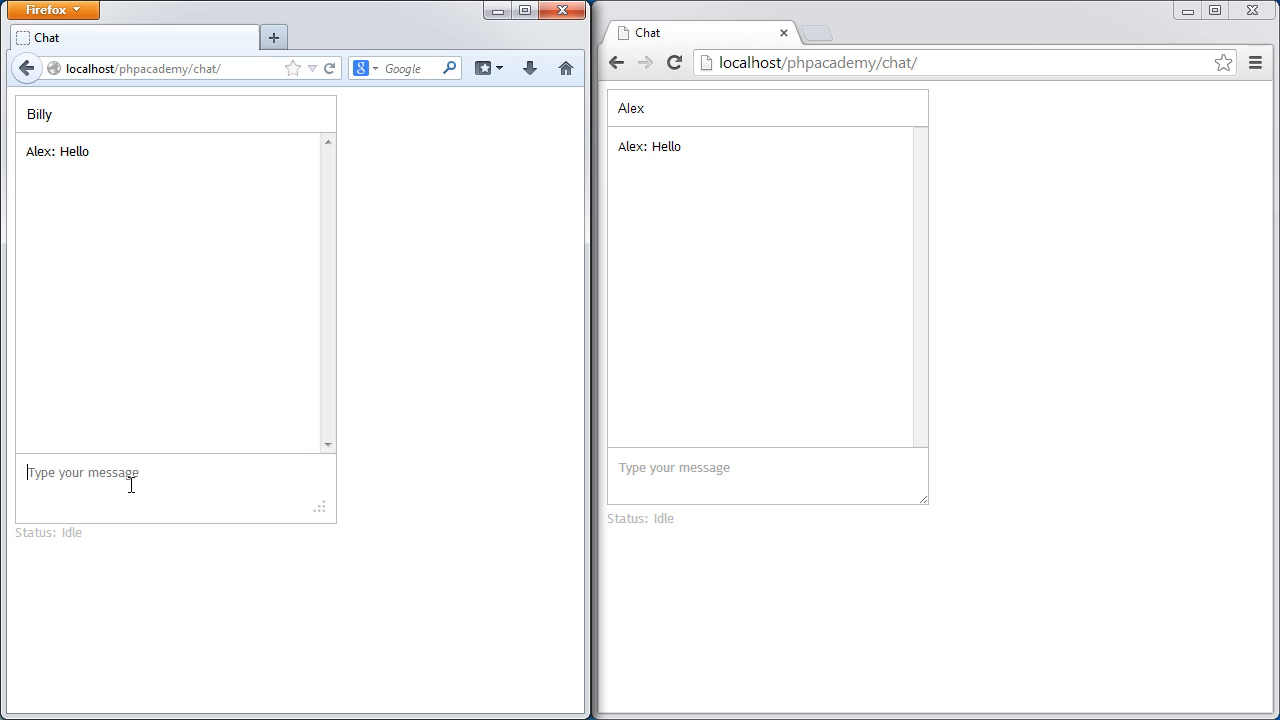
pyautogui.write('Hello there!')
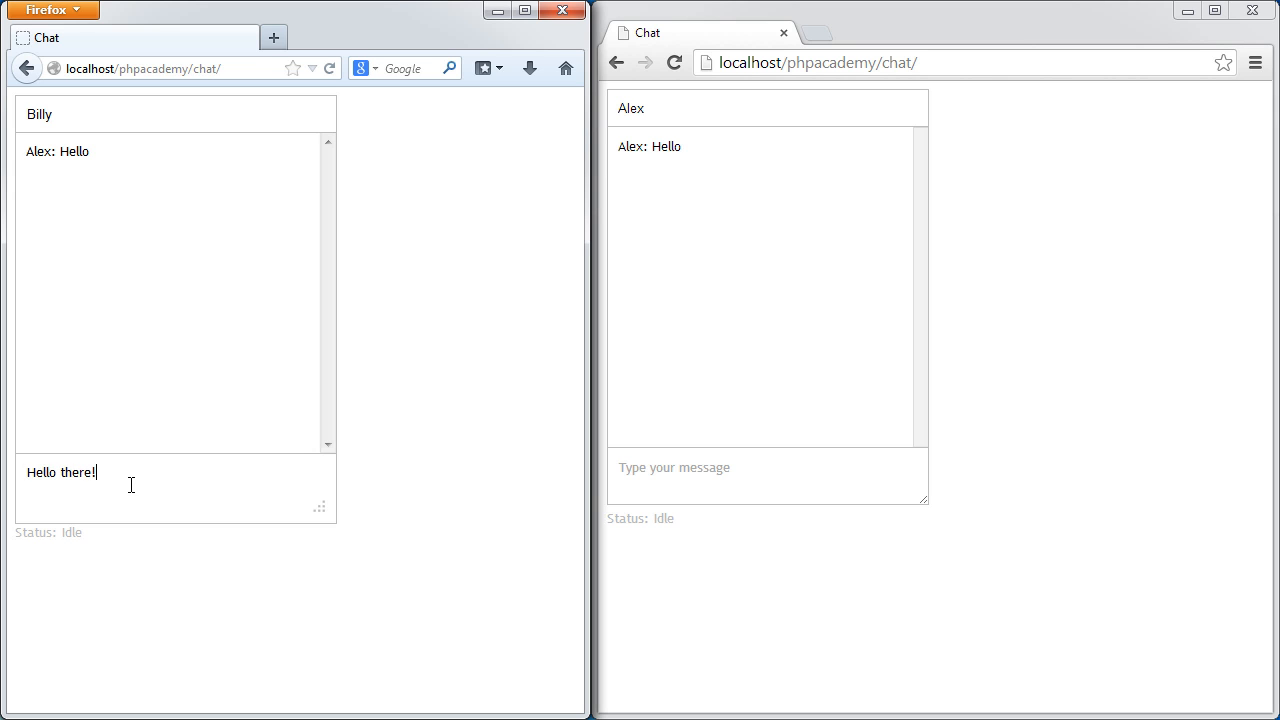
pyautogui.press('Return')
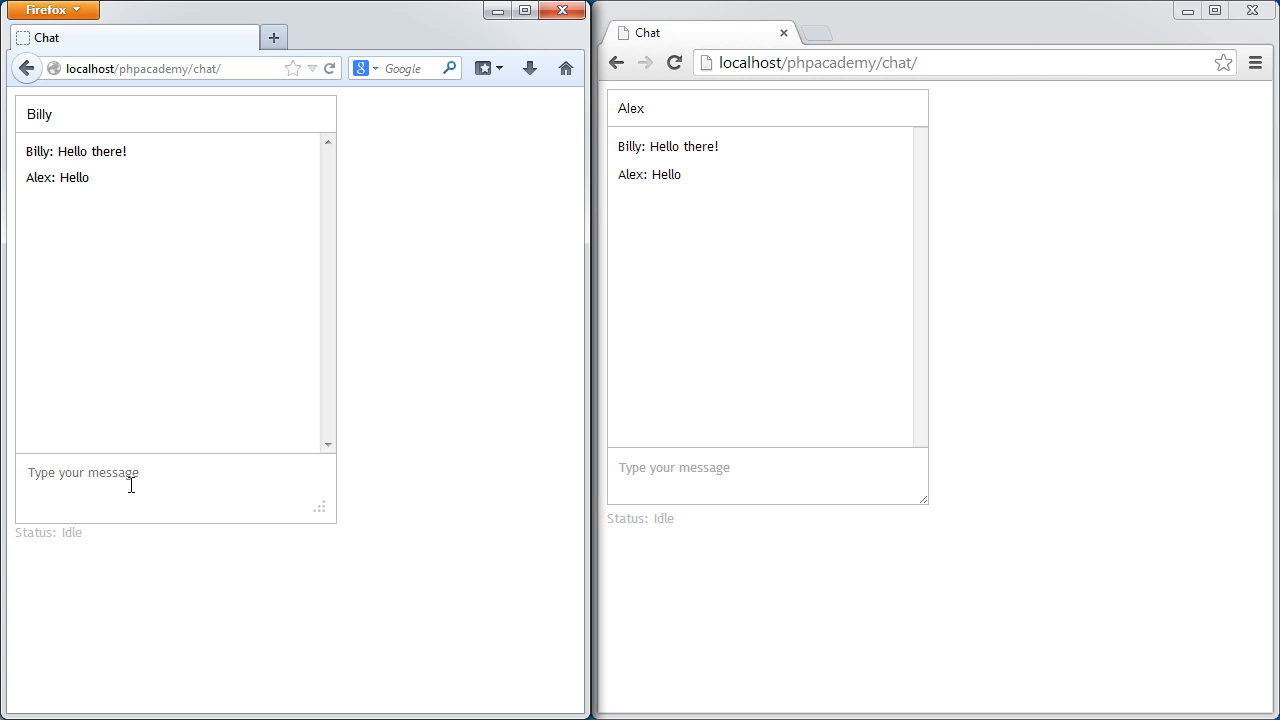
pyautogui.moveTo(364, 434)
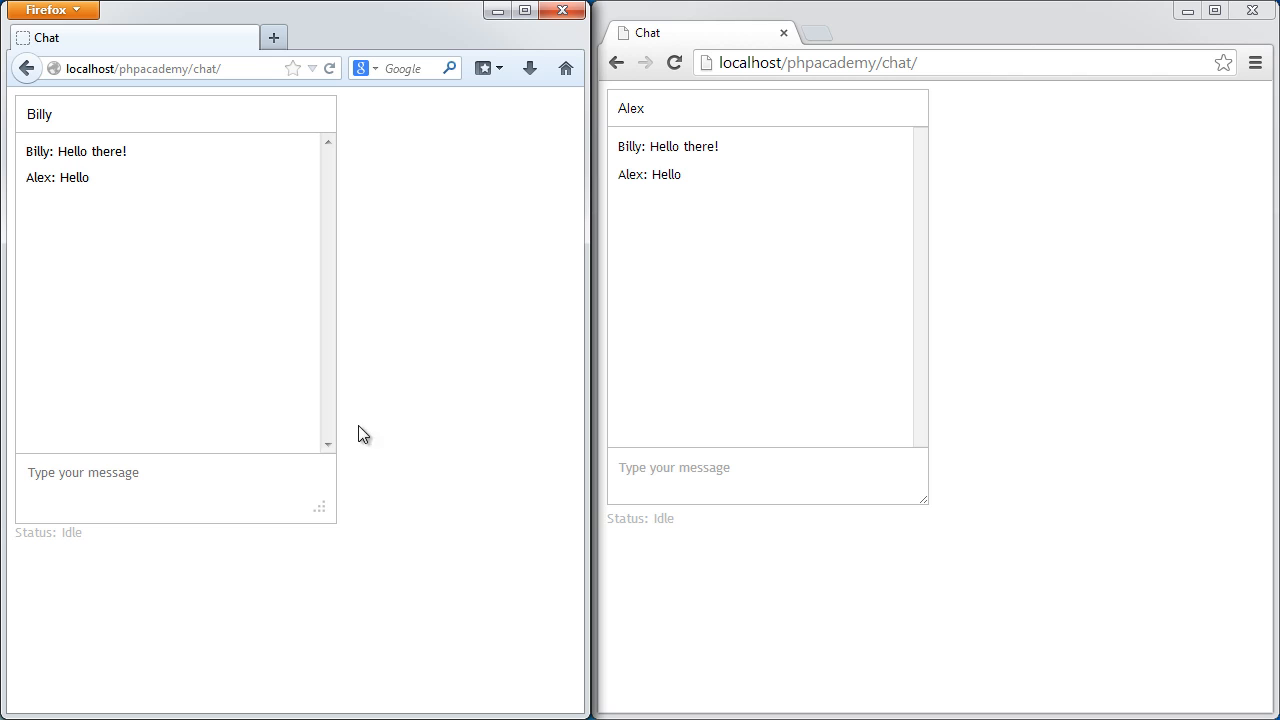
pyautogui.click(736, 470)
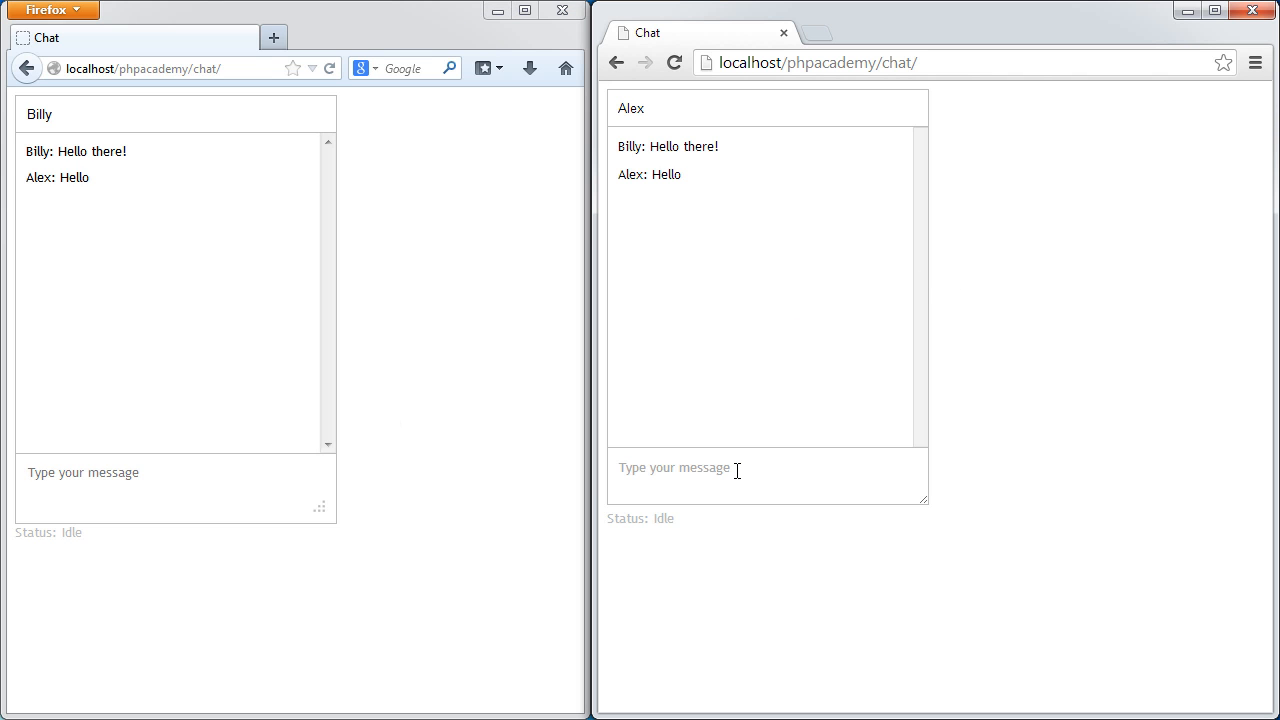